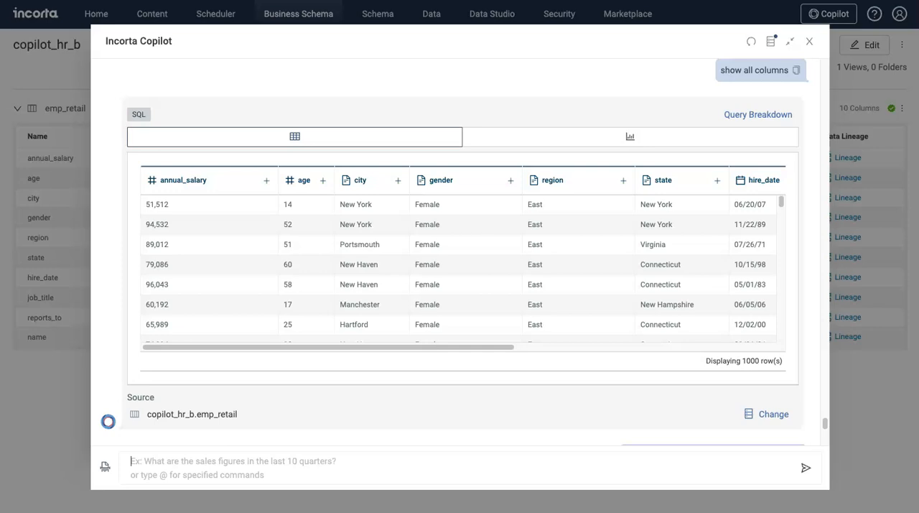
{"action": "mouse_move", "coordinate": [550, 384]}
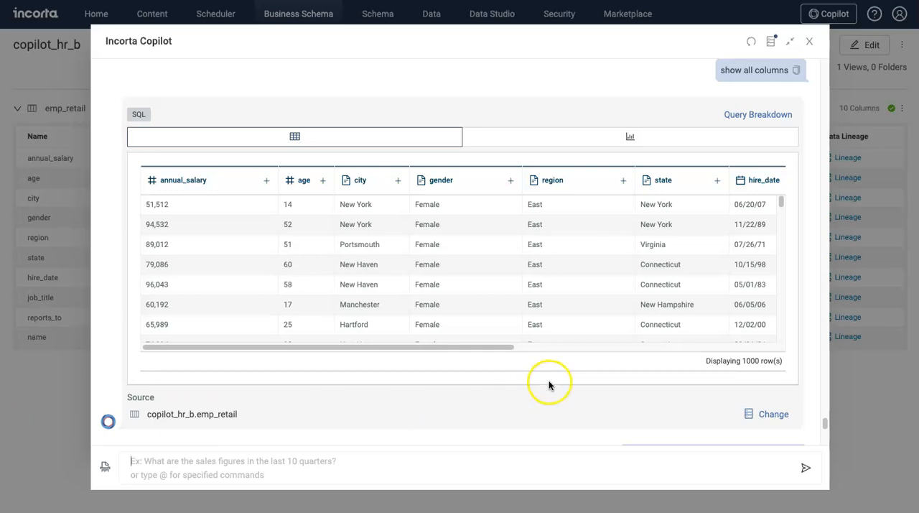
{"action": "mouse_move", "coordinate": [410, 256]}
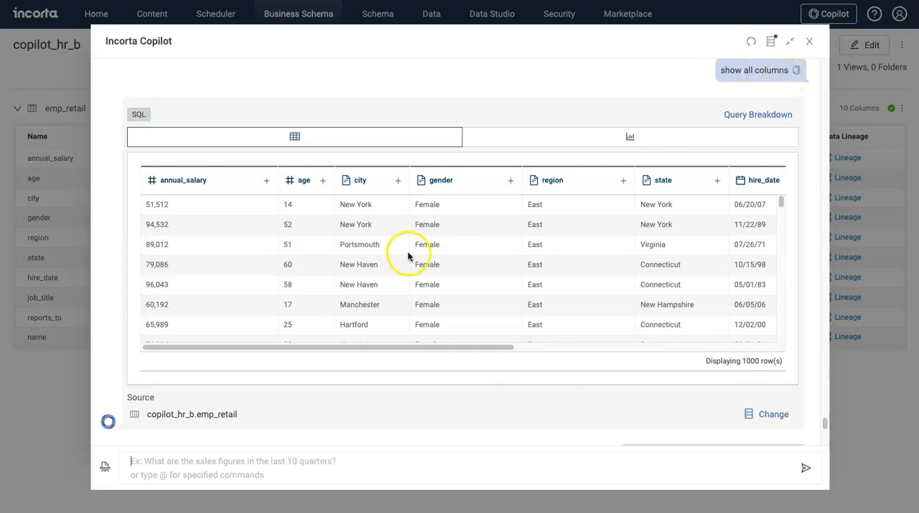
Display the 'total salary, % of total salary by state' answer as a bar chart.
{"action": "scroll", "scroll_direction": "right", "scroll_amount": 3}
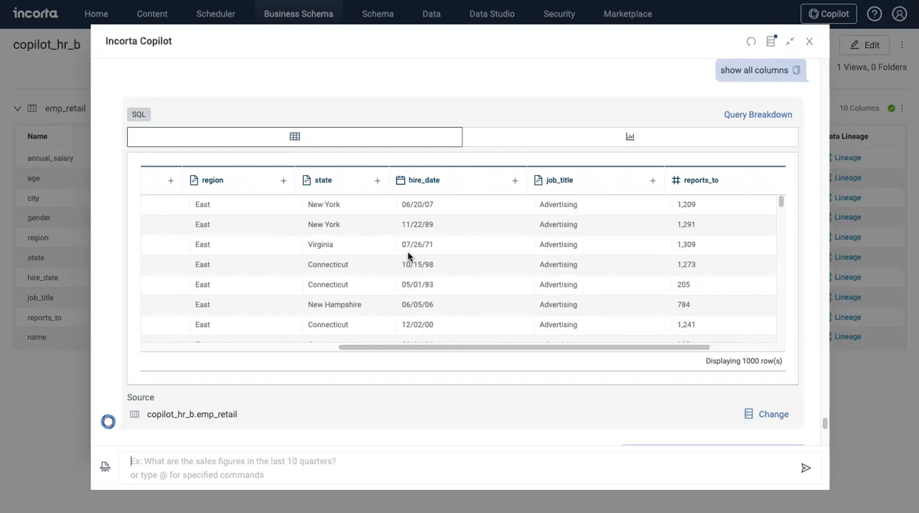
{"action": "scroll", "scroll_direction": "left", "scroll_amount": 3}
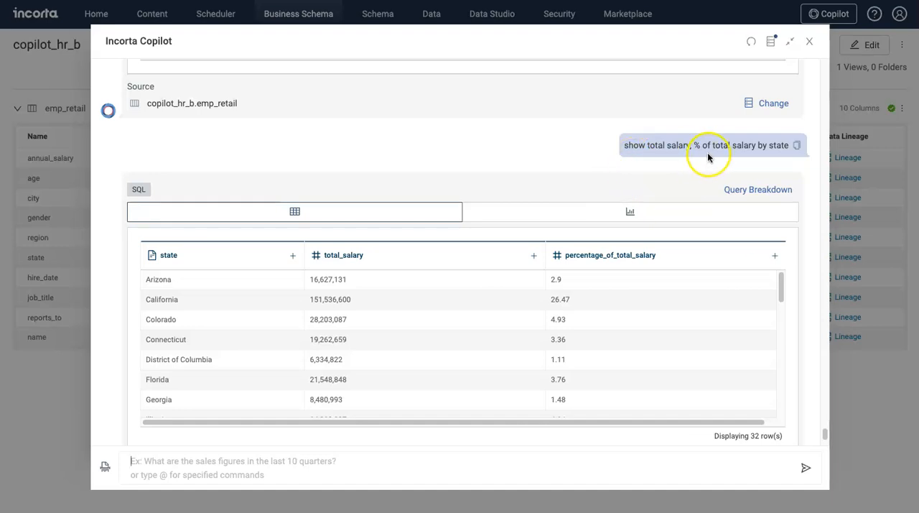
{"action": "scroll", "scroll_direction": "up", "scroll_amount": 3}
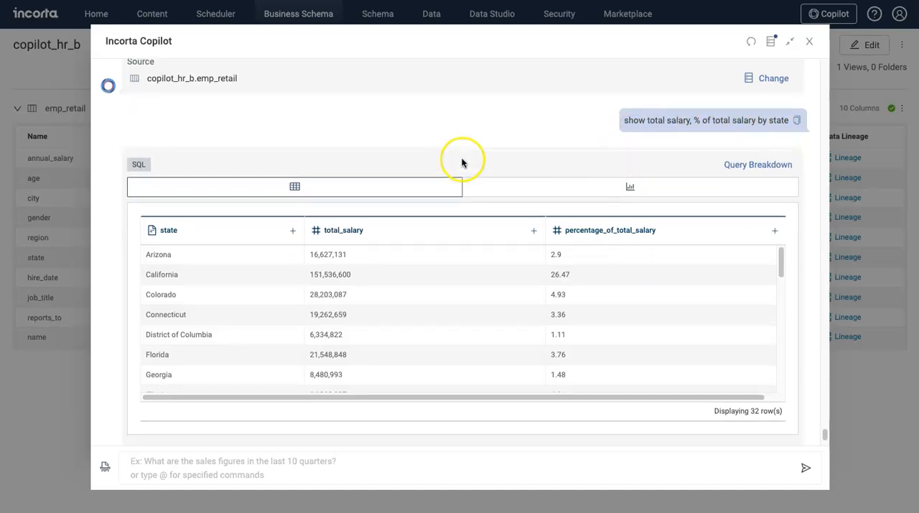
{"action": "scroll", "scroll_direction": "down", "scroll_amount": 3}
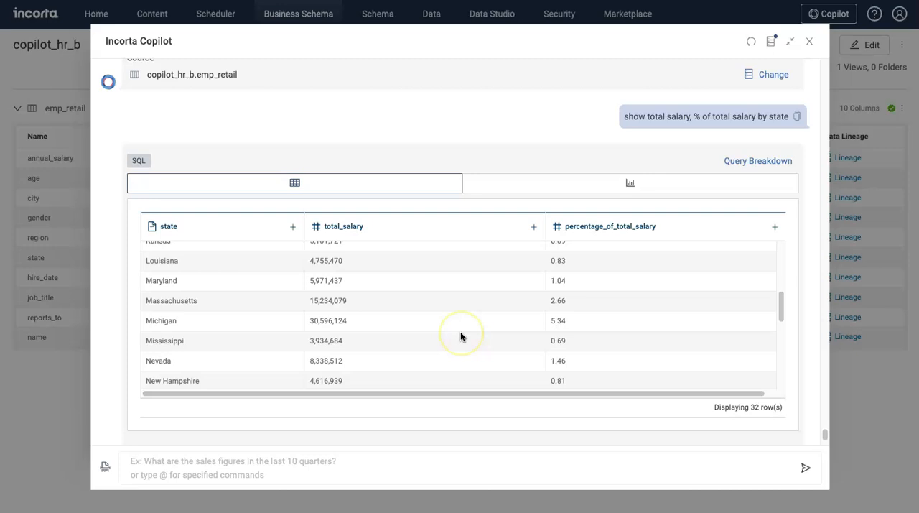
{"action": "left_click", "coordinate": [630, 183]}
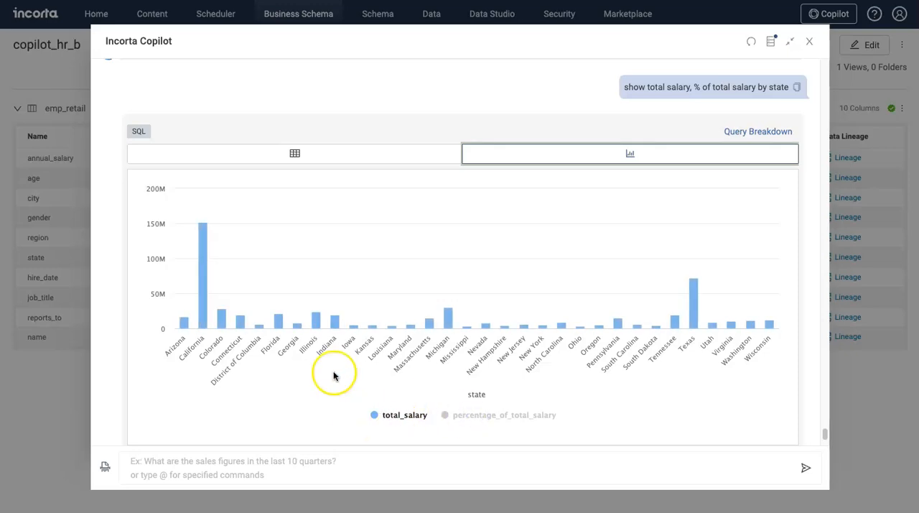
{"action": "mouse_move", "coordinate": [203, 257]}
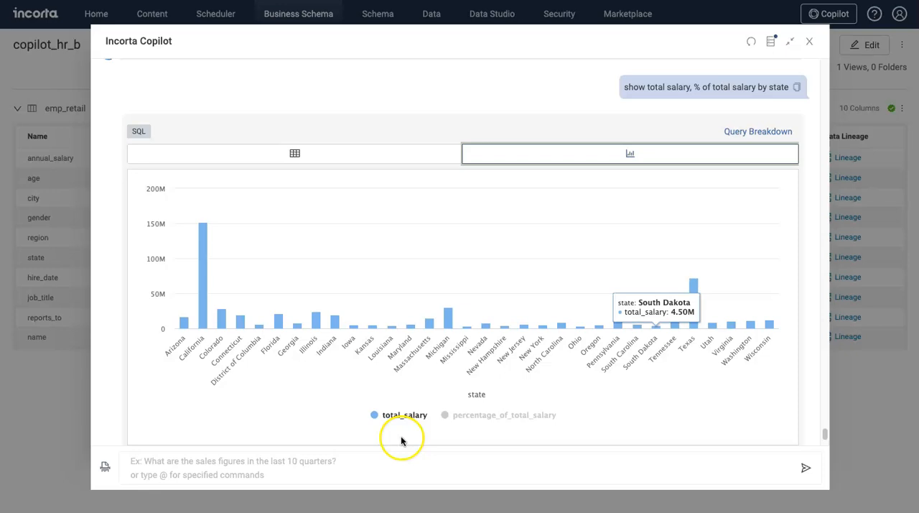
Hide the total_salary series so the chart plots percentage_of_total_salary per state.
{"action": "left_click", "coordinate": [404, 415]}
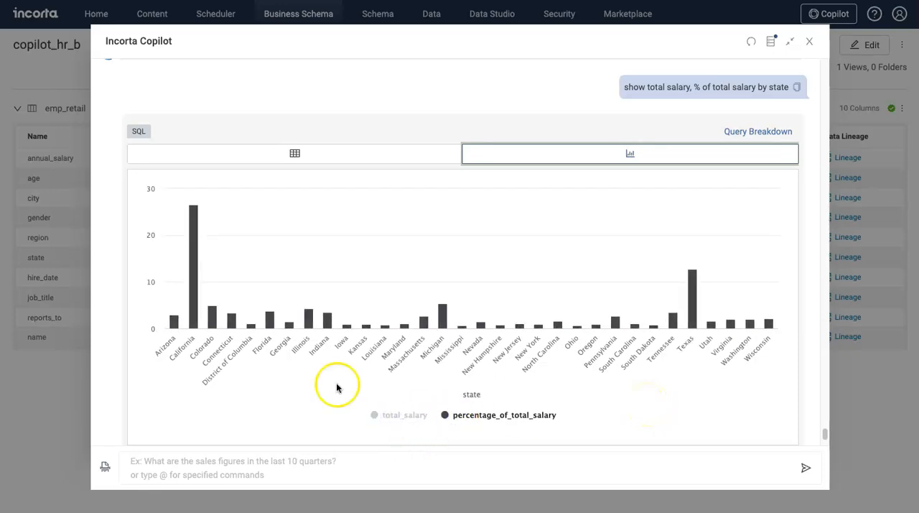
{"action": "mouse_move", "coordinate": [205, 348]}
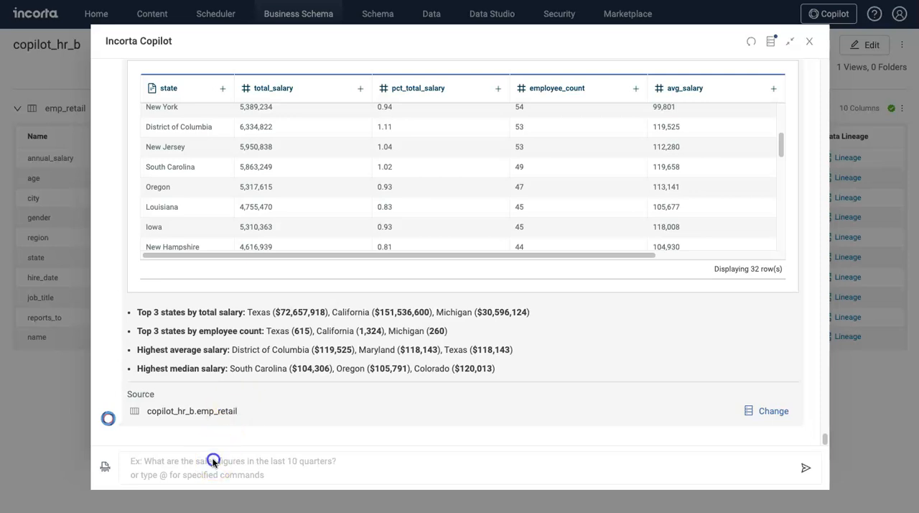
Ask for Texas cities' total salary, %, employee count, average and median salary, sorted by count.
{"action": "type", "text": "show total salary, % of total salary by city. show me employee count, average and median salary as well. sort it by count and only show for Texas."}
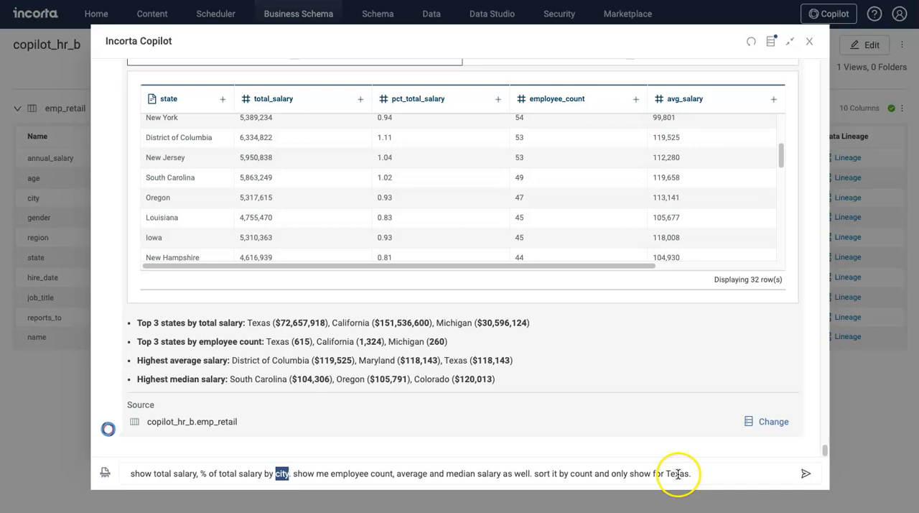
{"action": "left_click", "coordinate": [805, 473]}
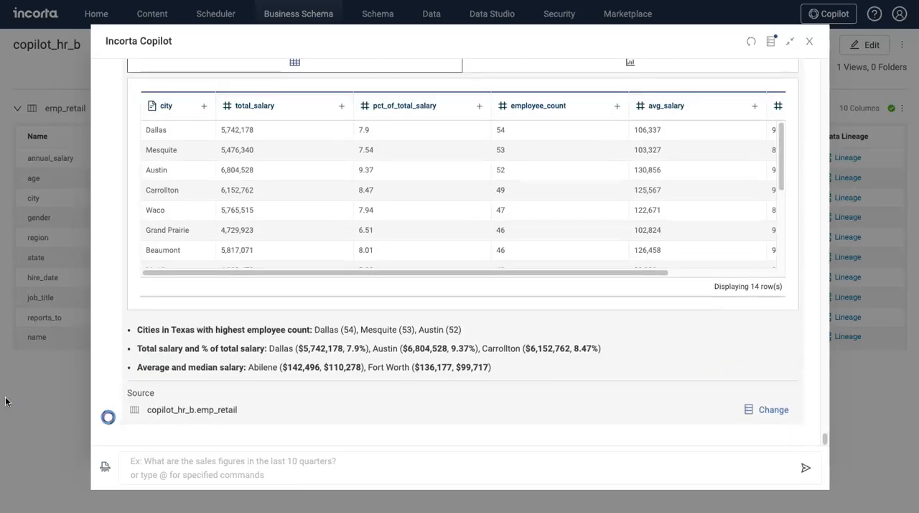
{"action": "scroll", "scroll_direction": "up", "scroll_amount": 3}
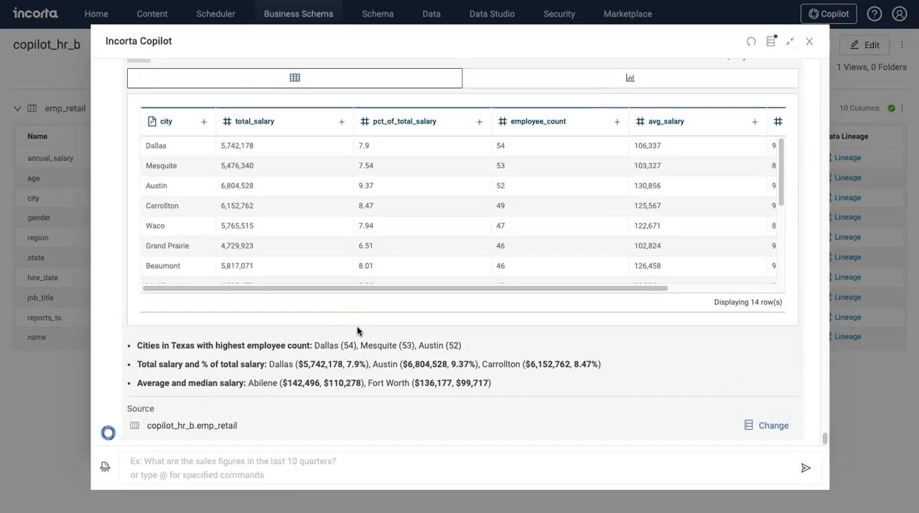
{"action": "scroll", "scroll_direction": "up", "scroll_amount": 3}
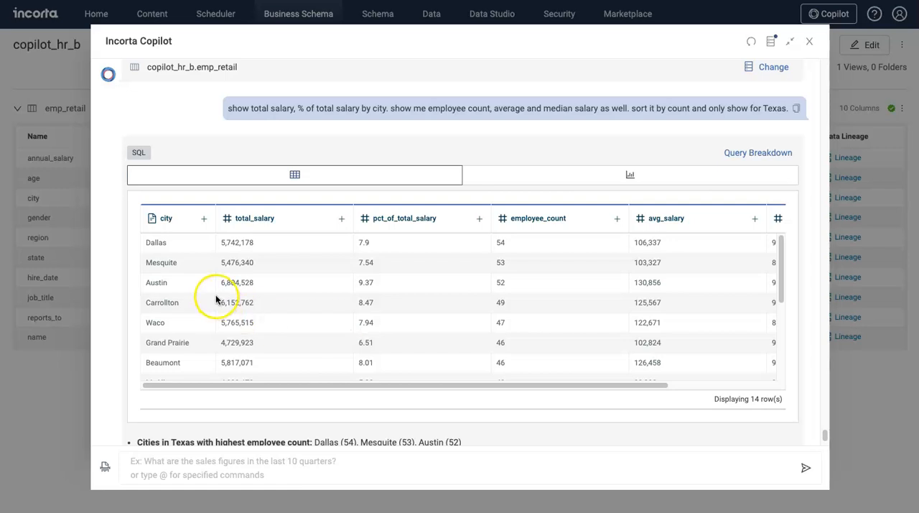
{"action": "scroll", "scroll_direction": "down", "scroll_amount": 3}
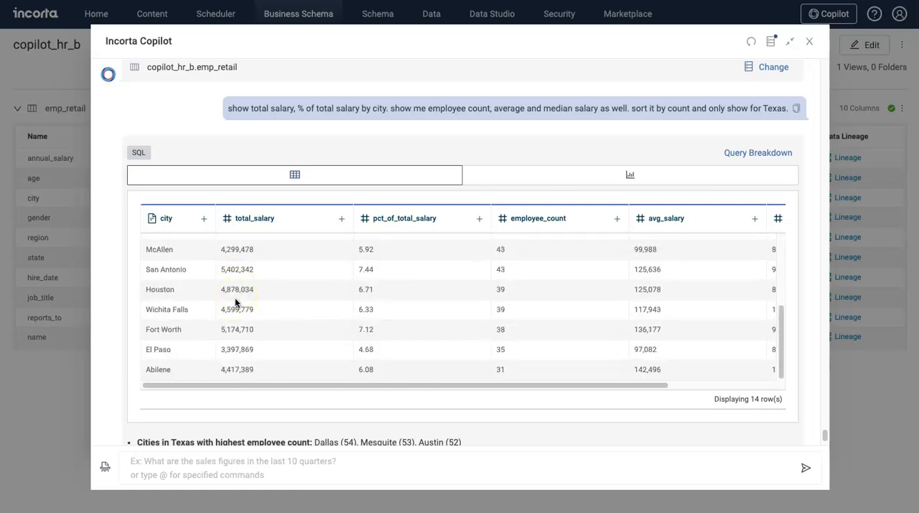
{"action": "scroll", "scroll_direction": "up", "scroll_amount": 3}
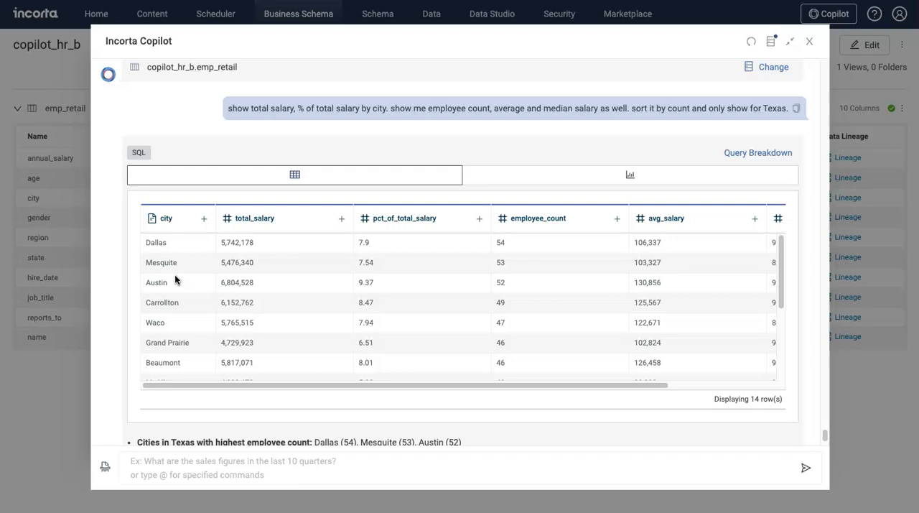
{"action": "mouse_move", "coordinate": [382, 258]}
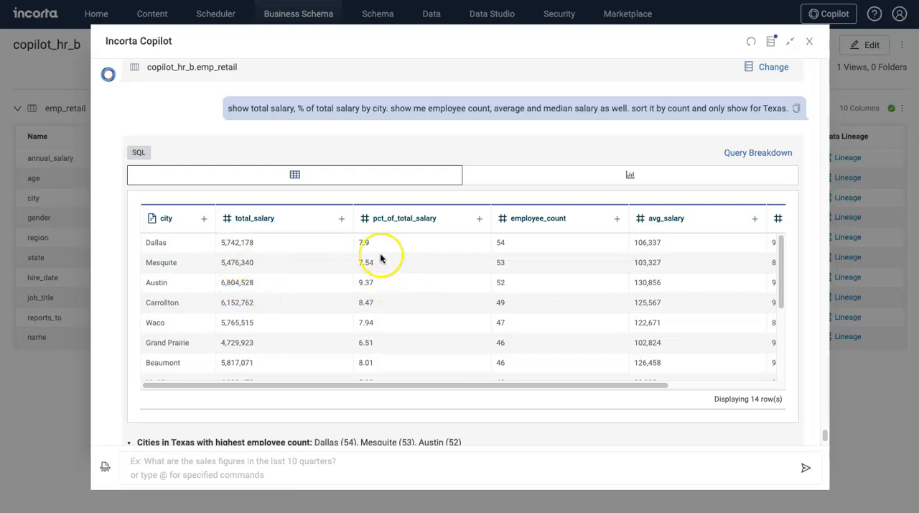
{"action": "scroll", "scroll_direction": "down", "scroll_amount": 3}
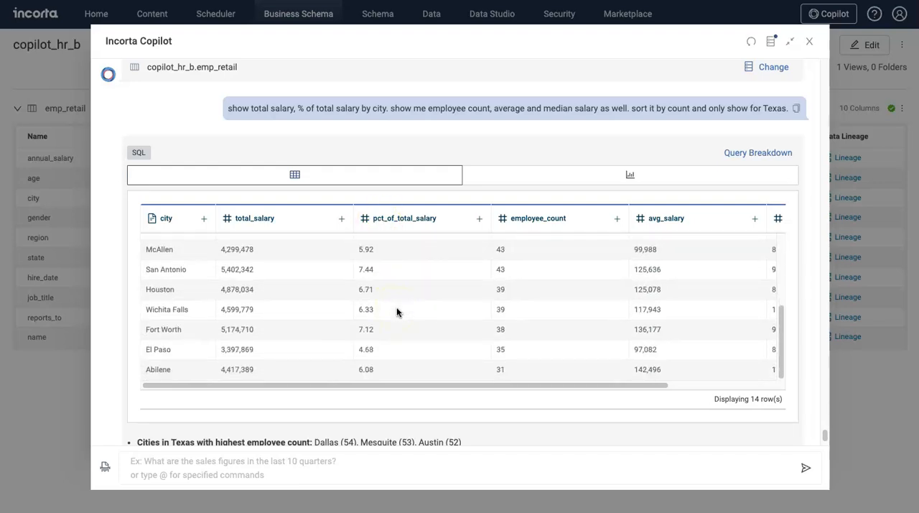
{"action": "scroll", "scroll_direction": "up", "scroll_amount": 3}
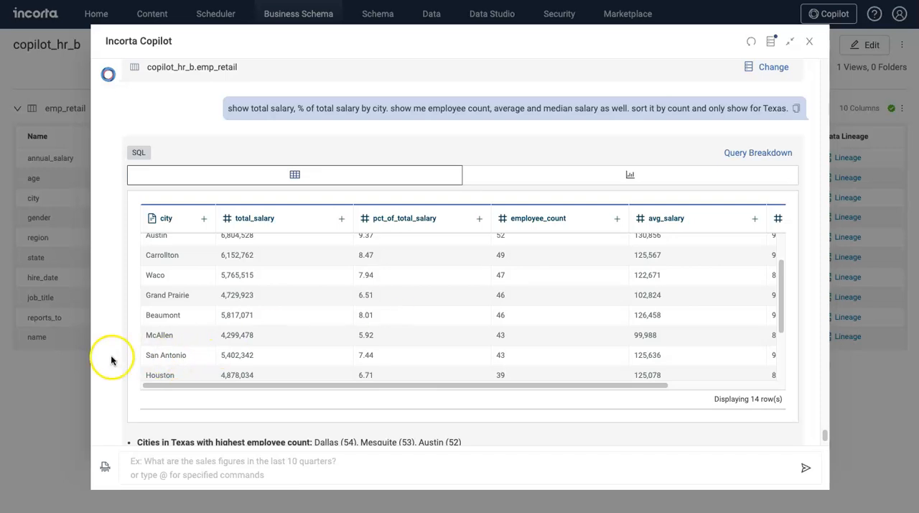
{"action": "scroll", "scroll_direction": "down", "scroll_amount": 3}
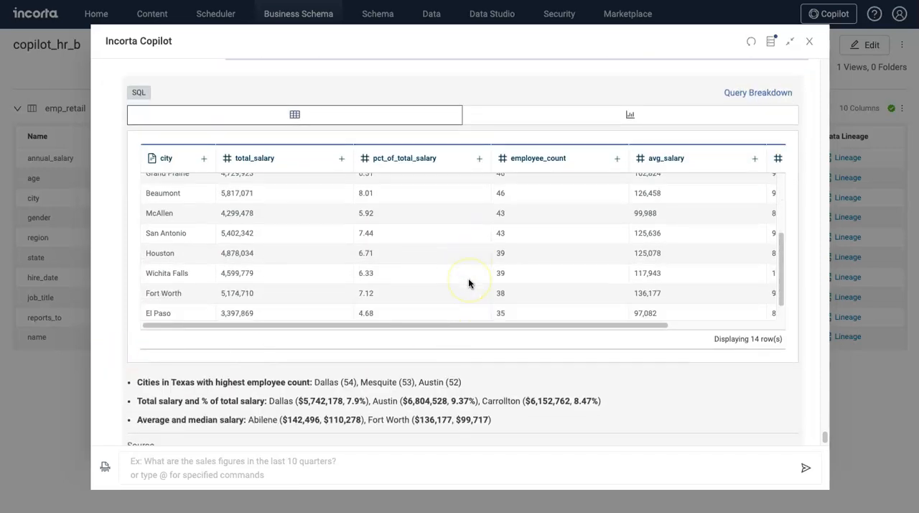
{"action": "scroll", "scroll_direction": "down", "scroll_amount": 3}
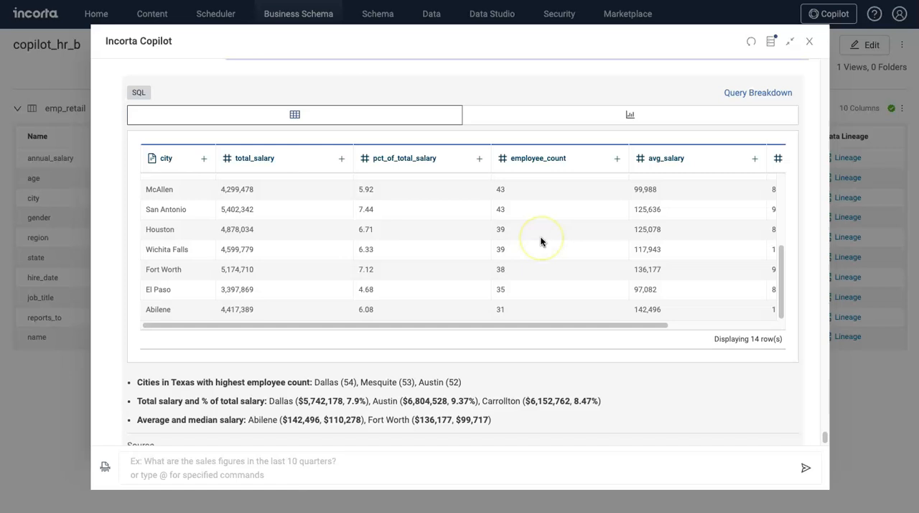
{"action": "scroll", "scroll_direction": "right", "scroll_amount": 3}
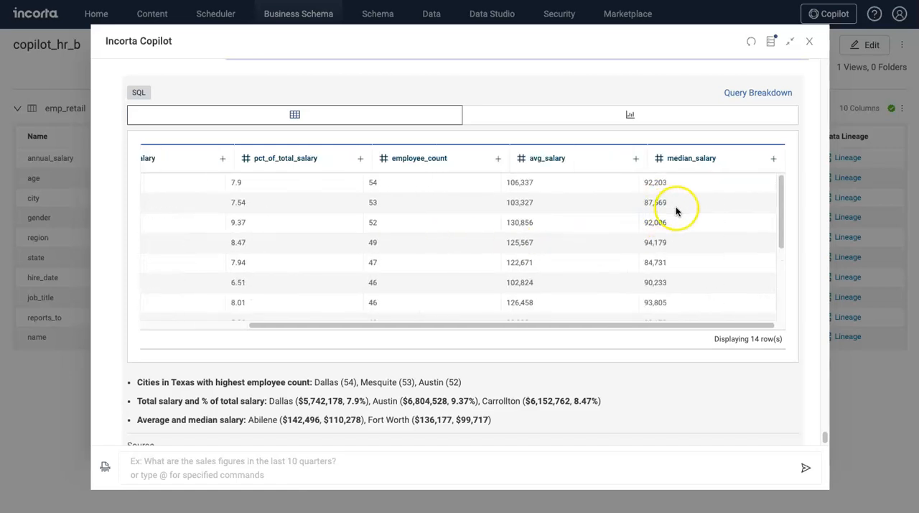
{"action": "scroll", "scroll_direction": "left", "scroll_amount": 3}
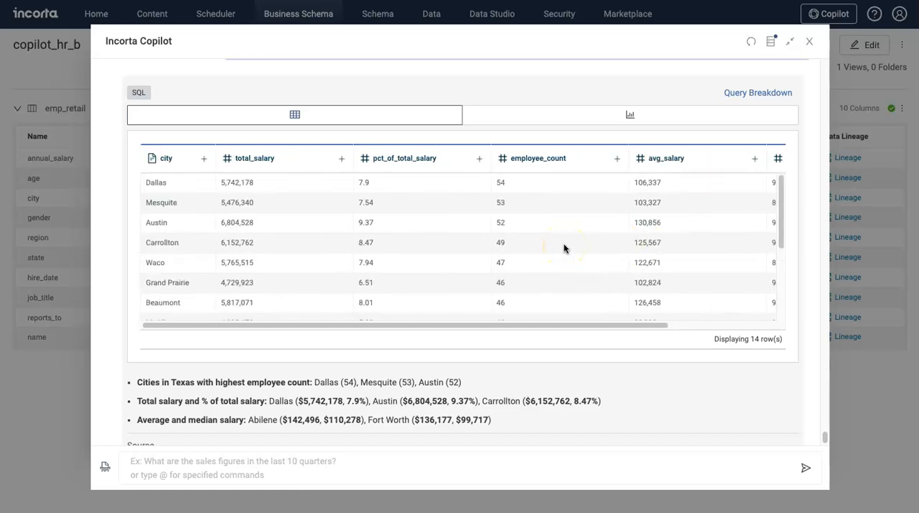
{"action": "scroll", "scroll_direction": "down", "scroll_amount": 3}
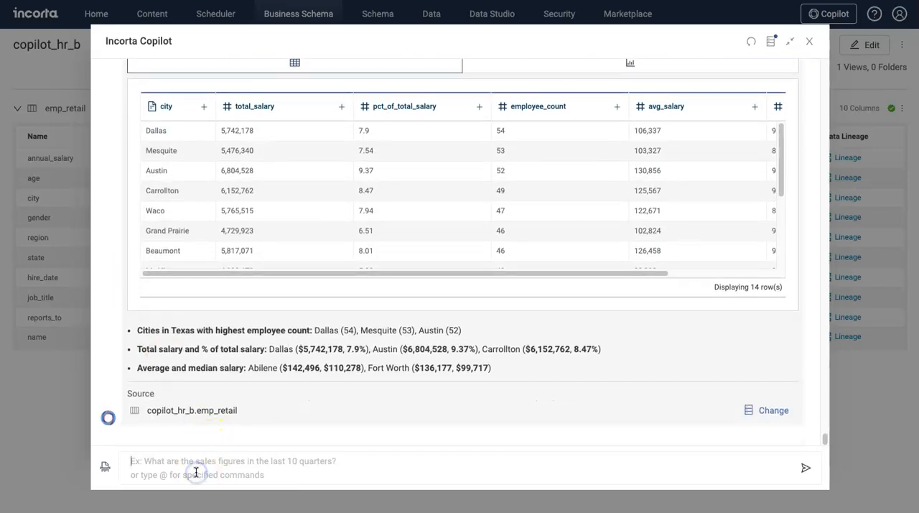
Ask for Dallas employees' salary, %, job title, age, gender and hire date, sorted by salary.
{"action": "type", "text": "show salary, % of total salary by employee name. show me job title, age, gender and hire date as well. sort it by salary and only show for Dallas."}
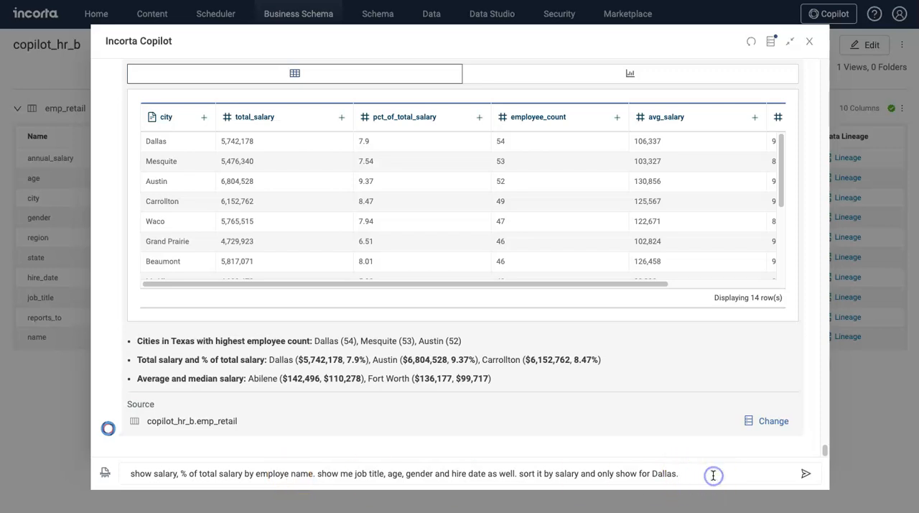
{"action": "mouse_move", "coordinate": [382, 473]}
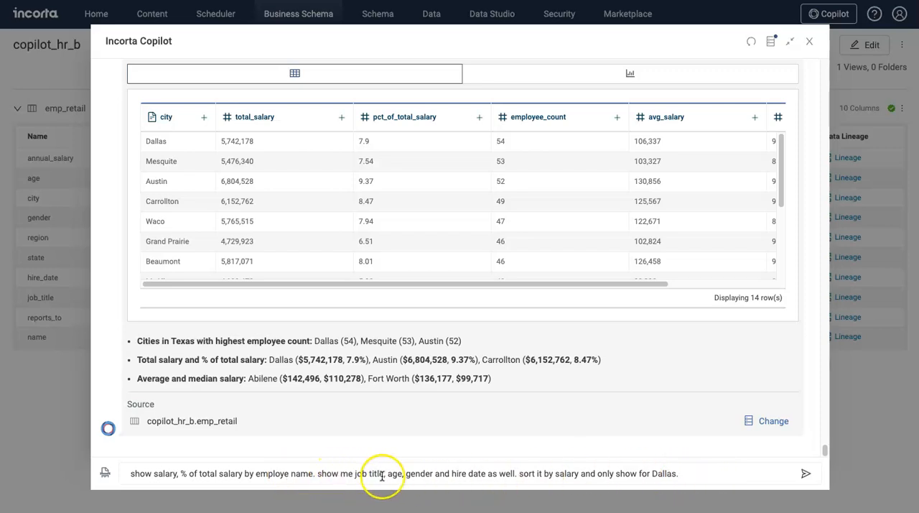
{"action": "mouse_move", "coordinate": [724, 473]}
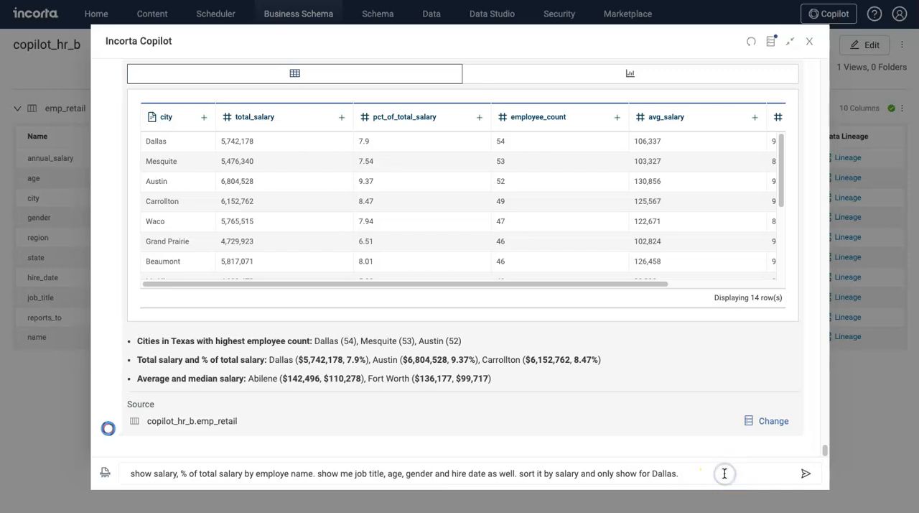
{"action": "left_click", "coordinate": [806, 473]}
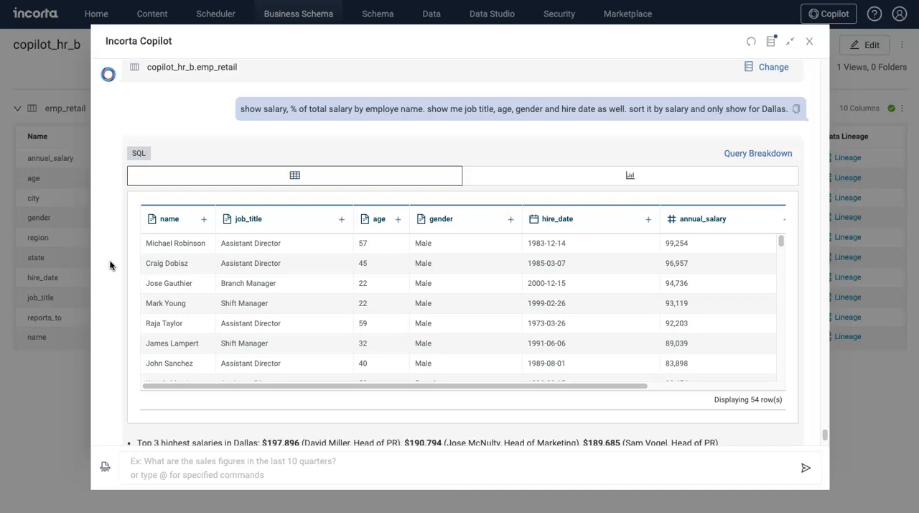
{"action": "mouse_move", "coordinate": [112, 288]}
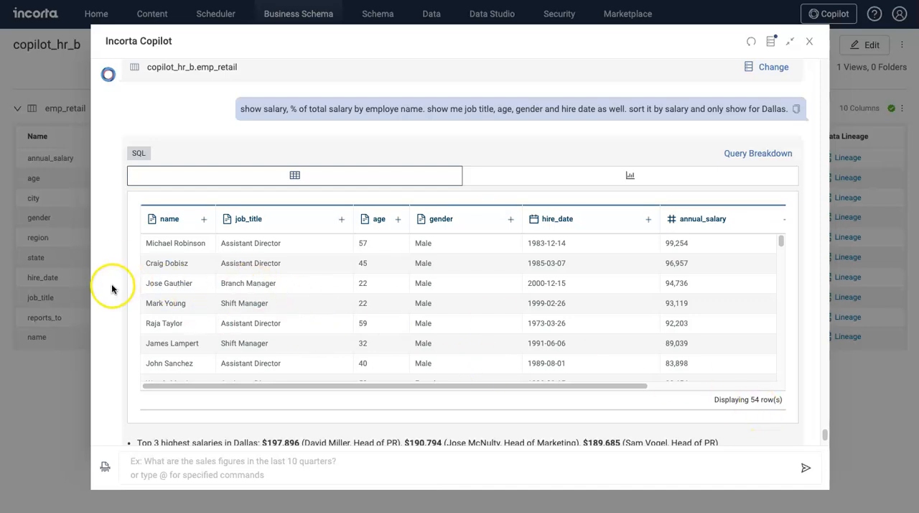
{"action": "scroll", "scroll_direction": "down", "scroll_amount": 3}
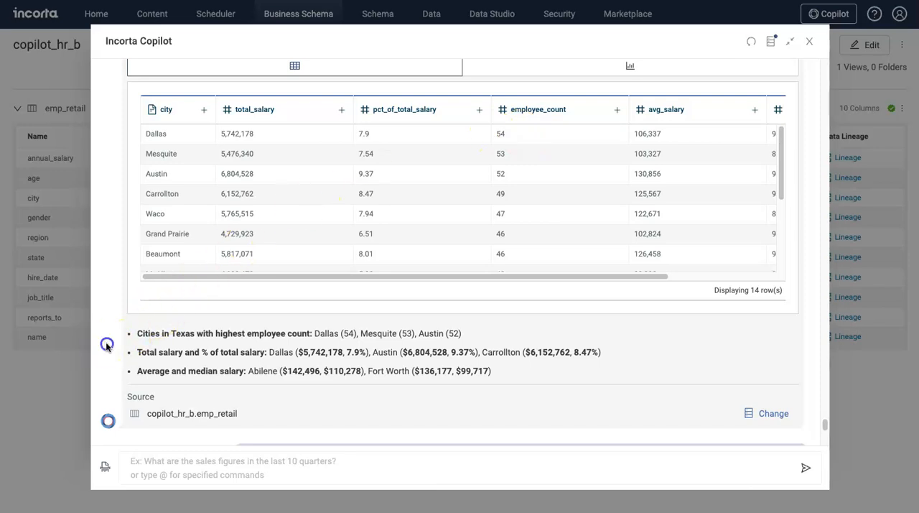
{"action": "left_click", "coordinate": [805, 468]}
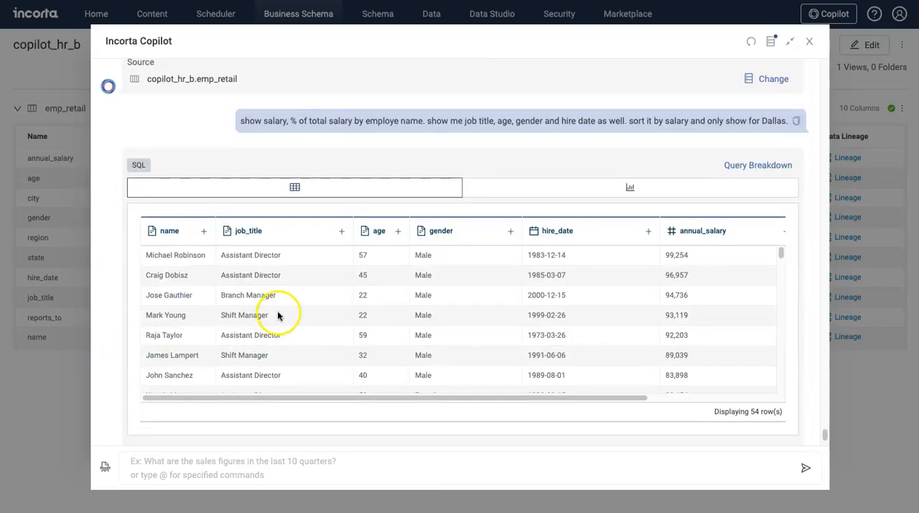
{"action": "scroll", "scroll_direction": "right", "scroll_amount": 3}
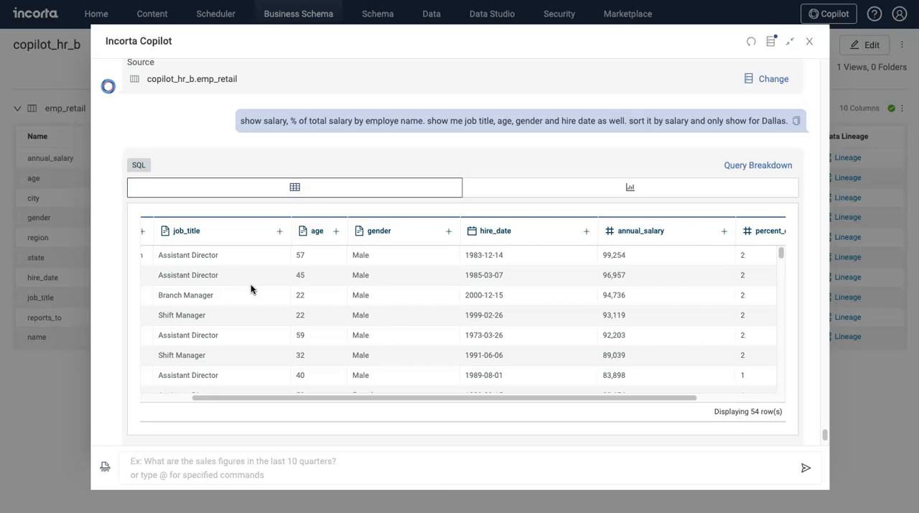
{"action": "scroll", "scroll_direction": "right", "scroll_amount": 3}
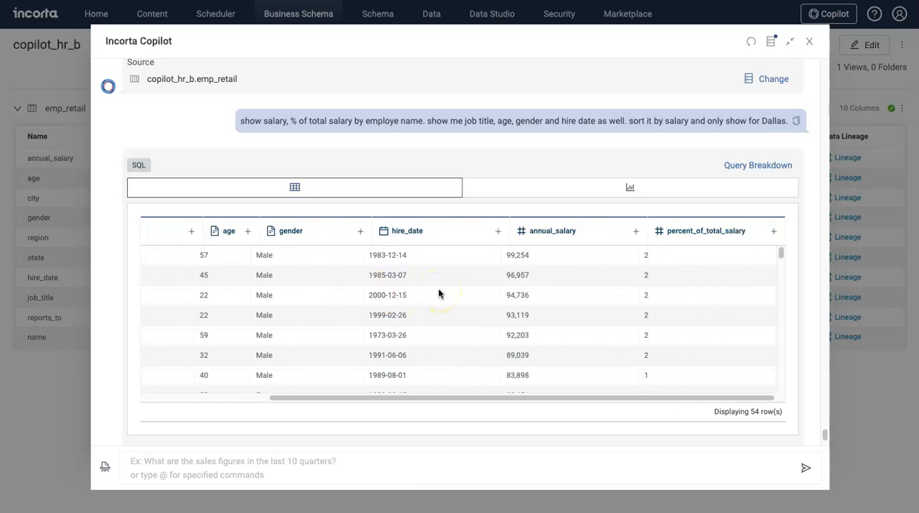
{"action": "scroll", "scroll_direction": "down", "scroll_amount": 3}
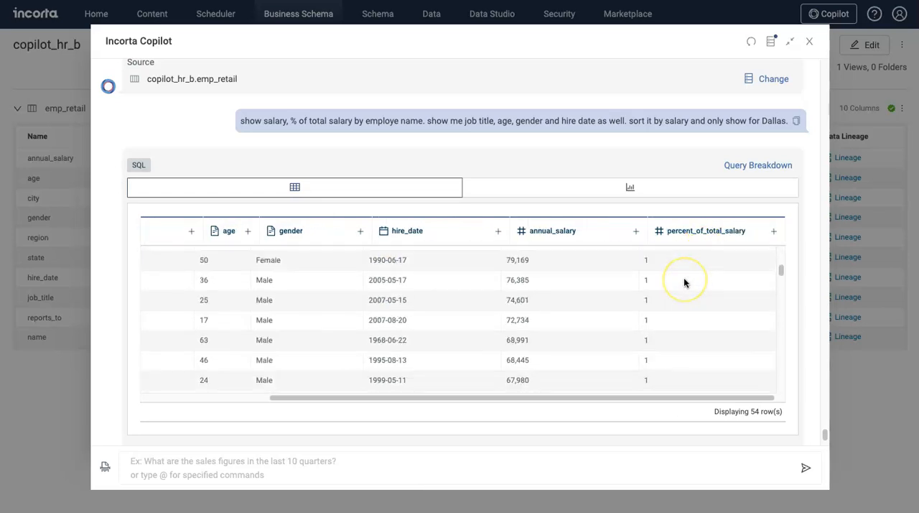
{"action": "scroll", "scroll_direction": "down", "scroll_amount": 3}
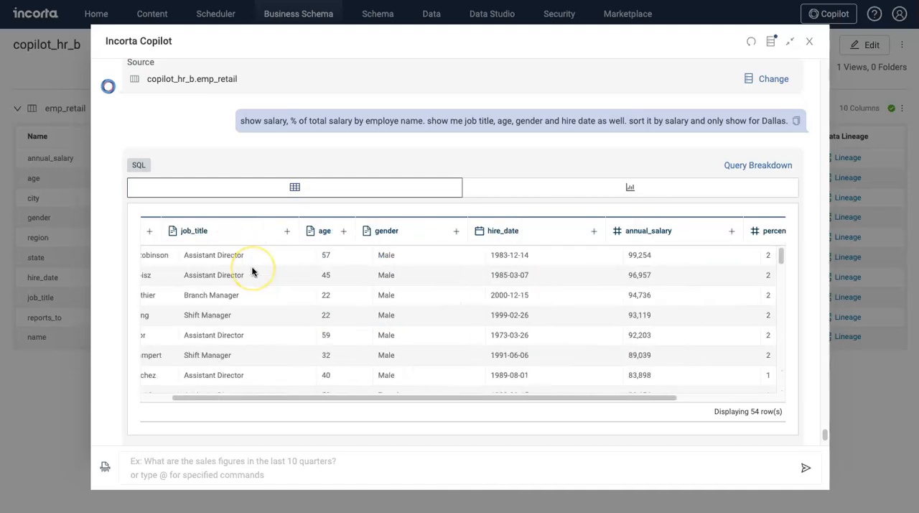
{"action": "scroll", "scroll_direction": "left", "scroll_amount": 3}
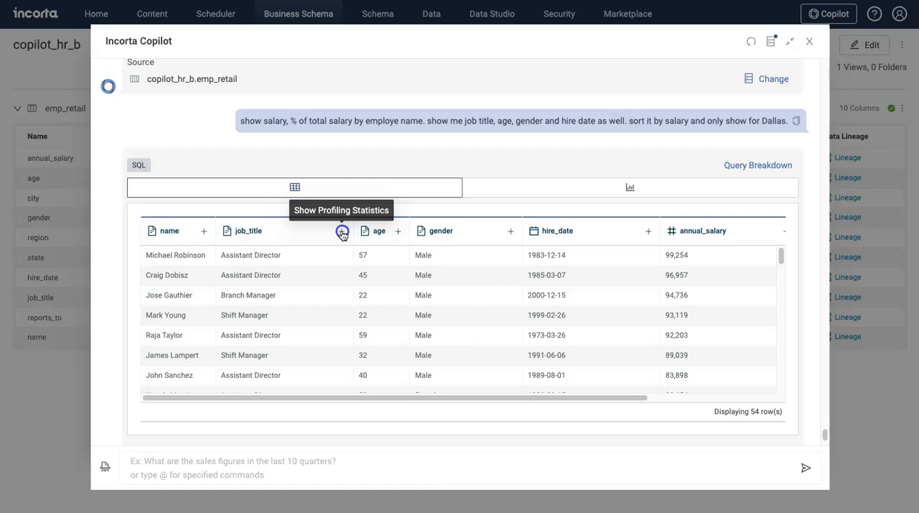
{"action": "left_click", "coordinate": [342, 230]}
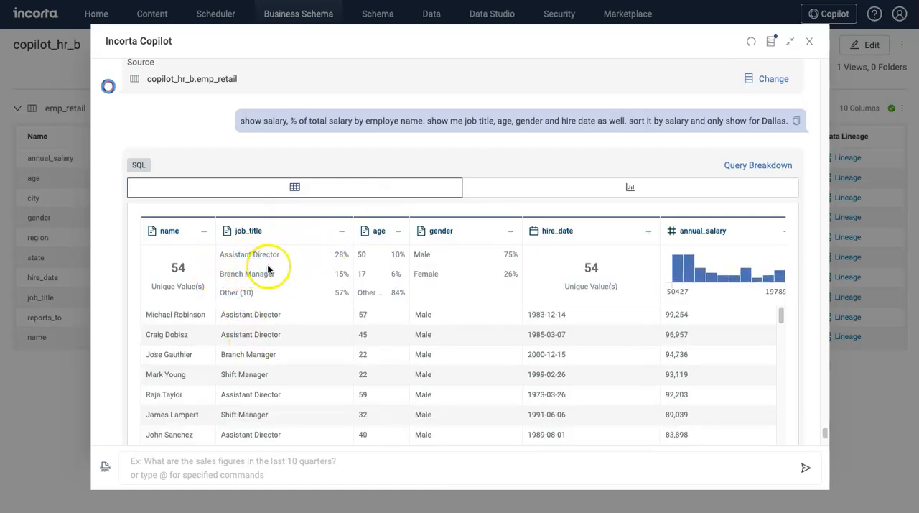
{"action": "mouse_move", "coordinate": [350, 354]}
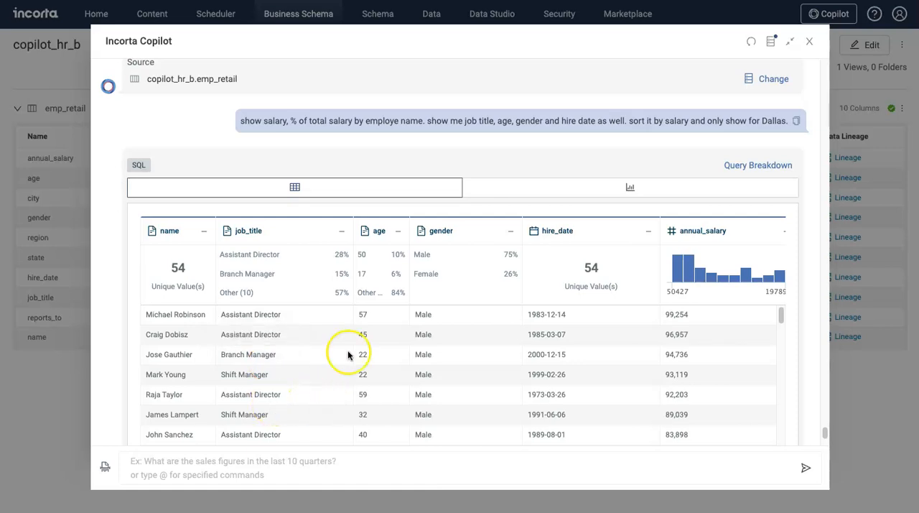
{"action": "mouse_move", "coordinate": [321, 289]}
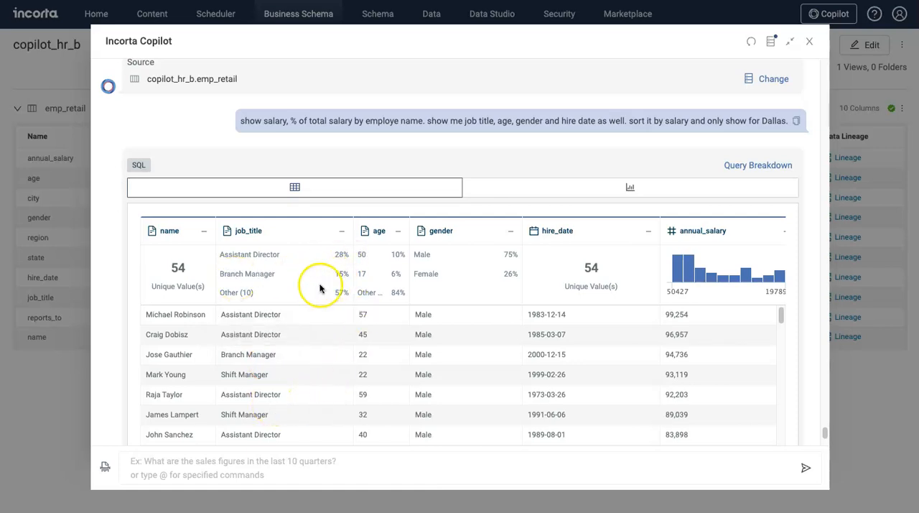
{"action": "scroll", "scroll_direction": "down", "scroll_amount": 3}
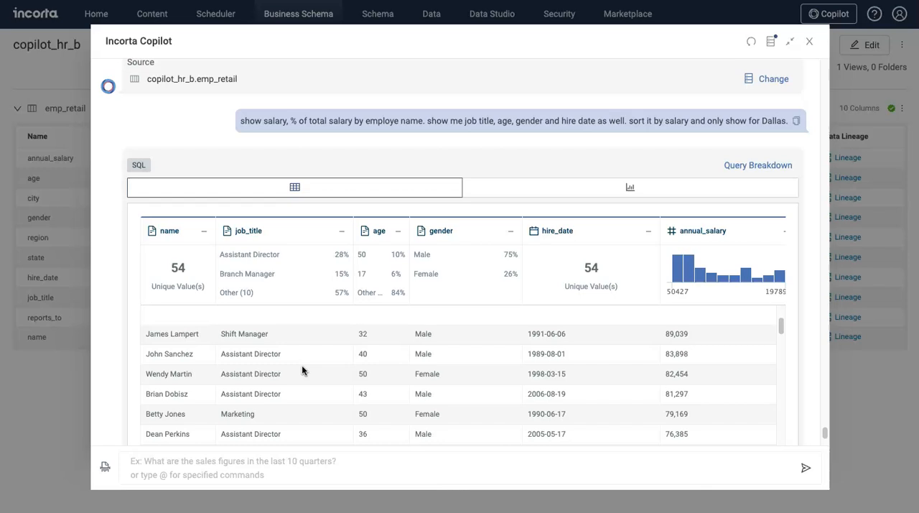
{"action": "left_click", "coordinate": [342, 232]}
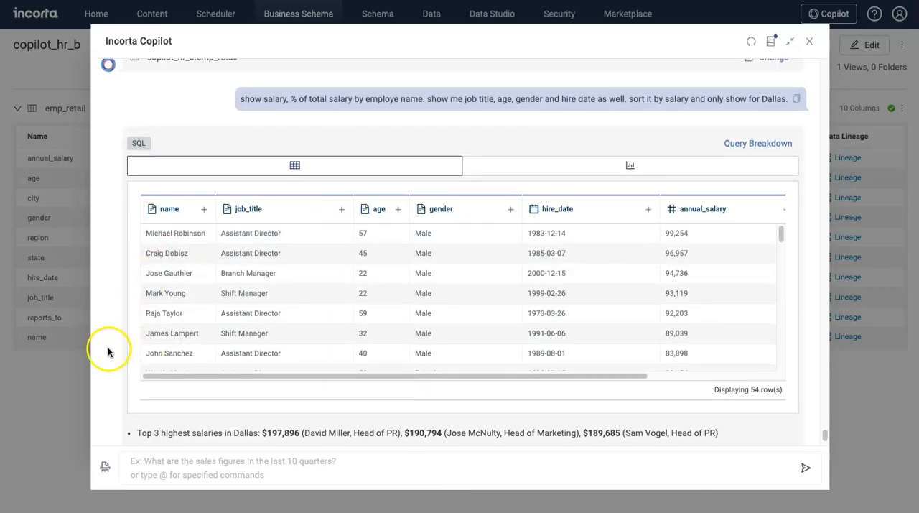
Ask how California compares with Texas in employees, total salary, share, median and average.
{"action": "scroll", "scroll_direction": "down", "scroll_amount": 3}
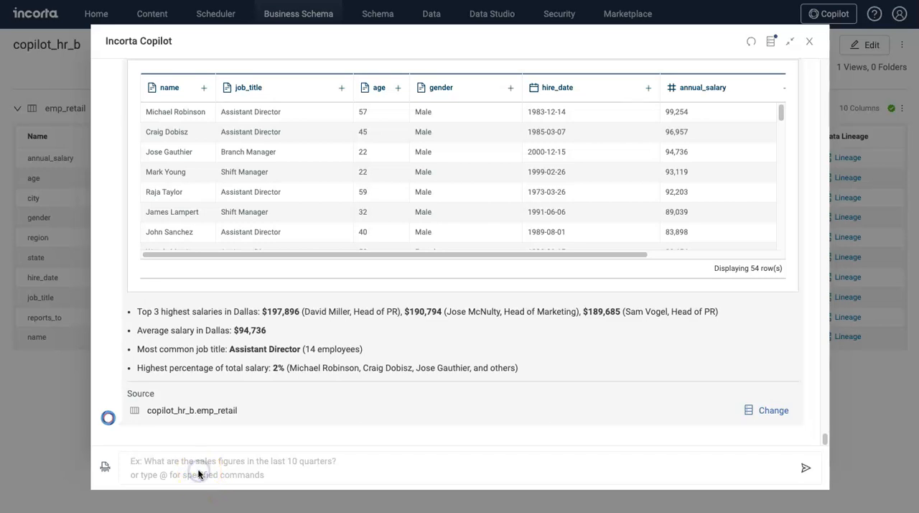
{"action": "type", "text": "how does California compare with Texas in terms of number of employees, total salary, % of total salary, median salary and average salary?"}
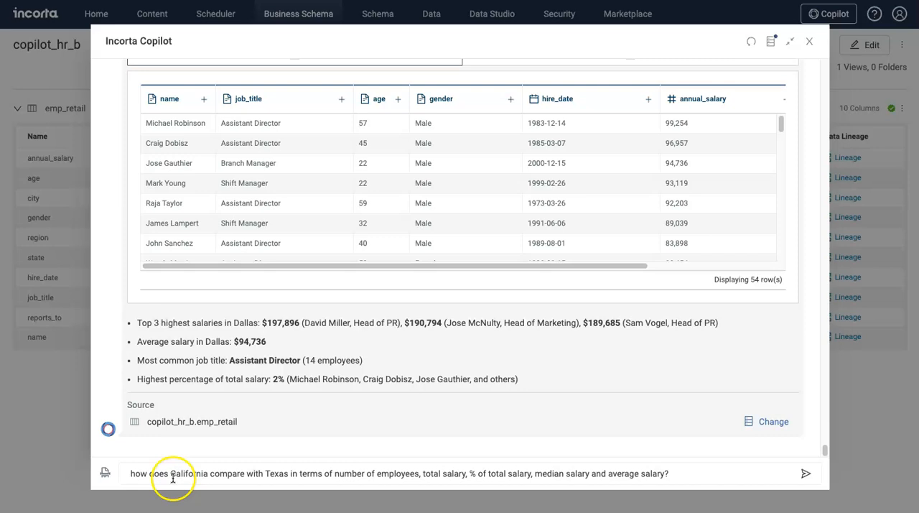
{"action": "mouse_move", "coordinate": [390, 473]}
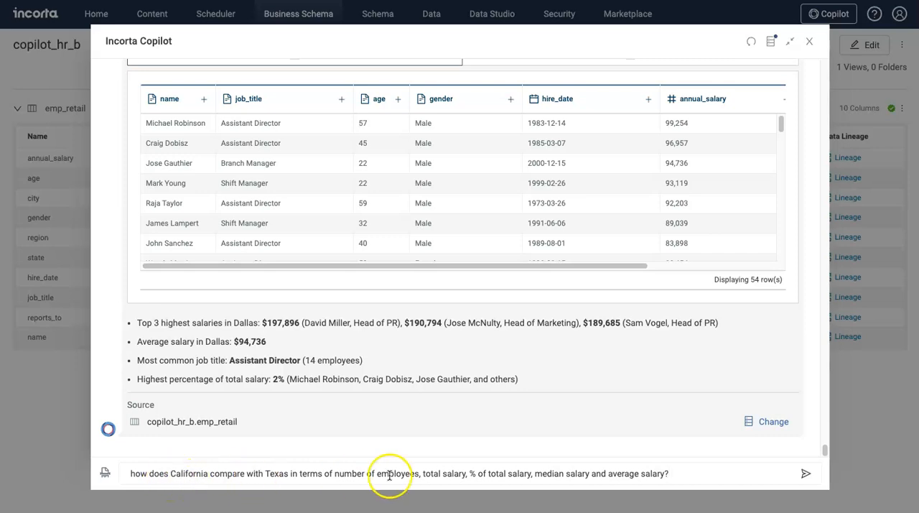
{"action": "mouse_move", "coordinate": [682, 474]}
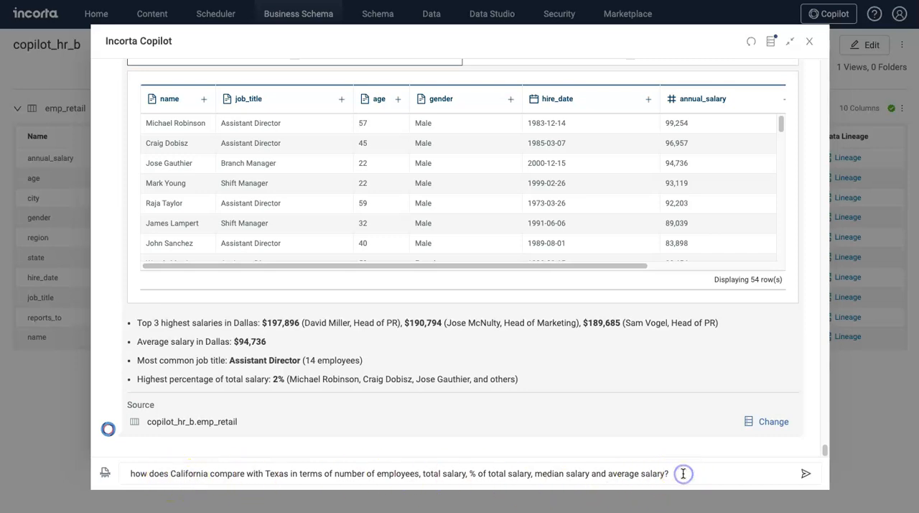
{"action": "left_click", "coordinate": [805, 474]}
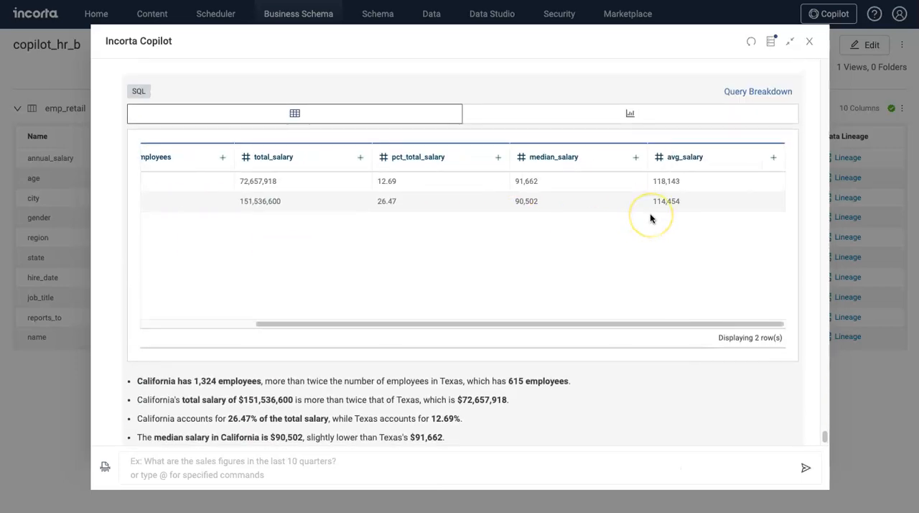
{"action": "scroll", "scroll_direction": "left", "scroll_amount": 3}
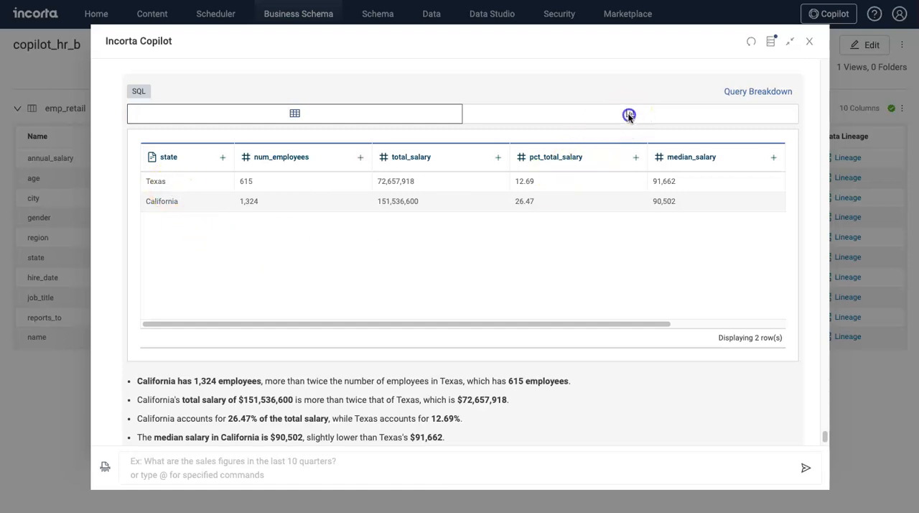
{"action": "left_click", "coordinate": [629, 113]}
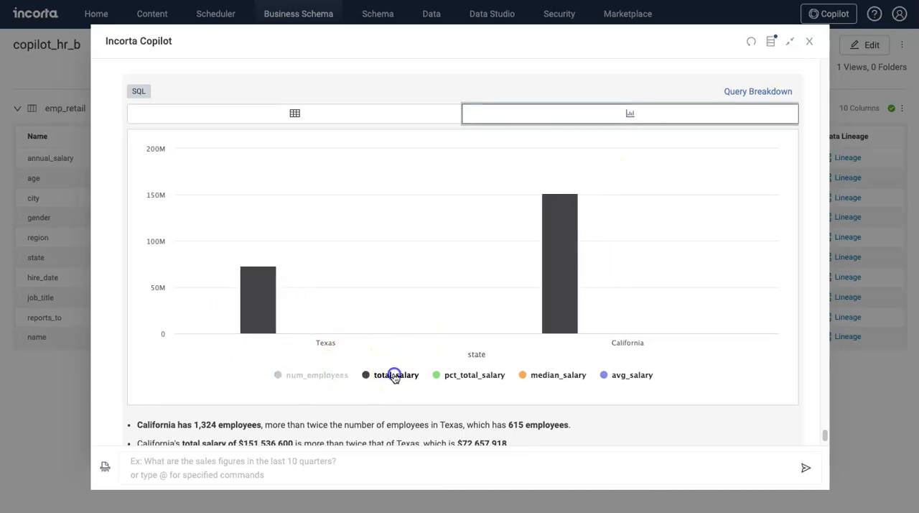
{"action": "left_click", "coordinate": [396, 374]}
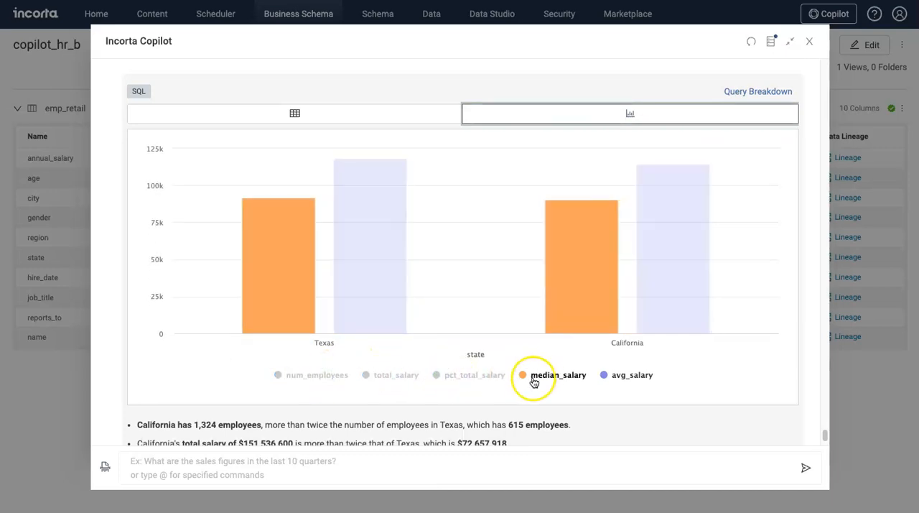
{"action": "left_click", "coordinate": [632, 374]}
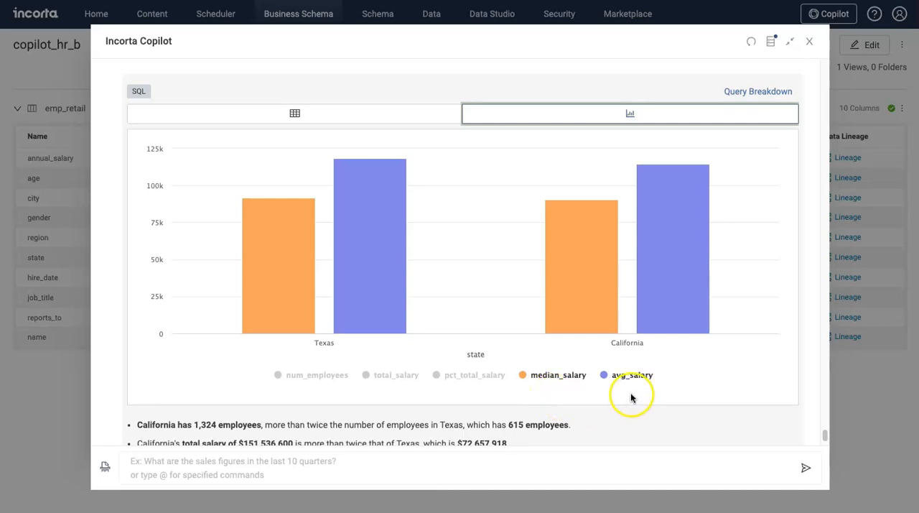
{"action": "left_click", "coordinate": [295, 113]}
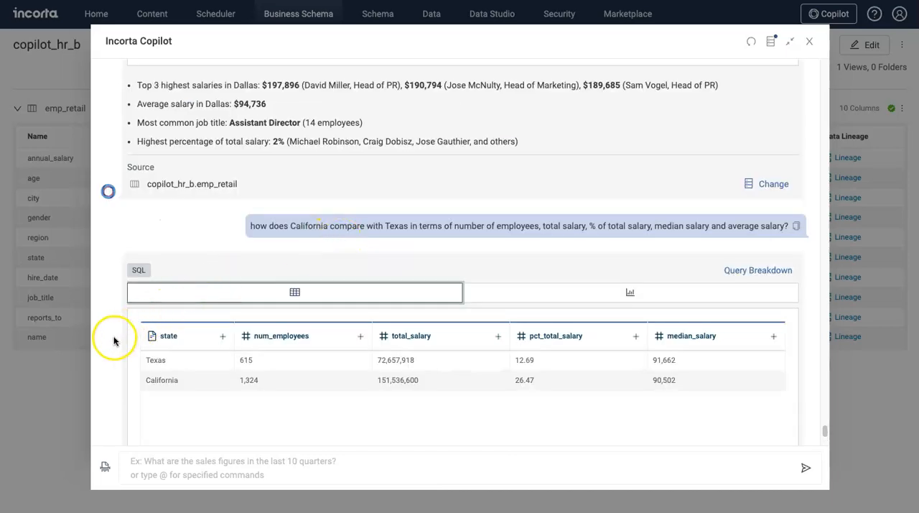
Ask the California-versus-Texas salary comparison again with 'show this only for Female' appended.
{"action": "scroll", "scroll_direction": "down", "scroll_amount": 3}
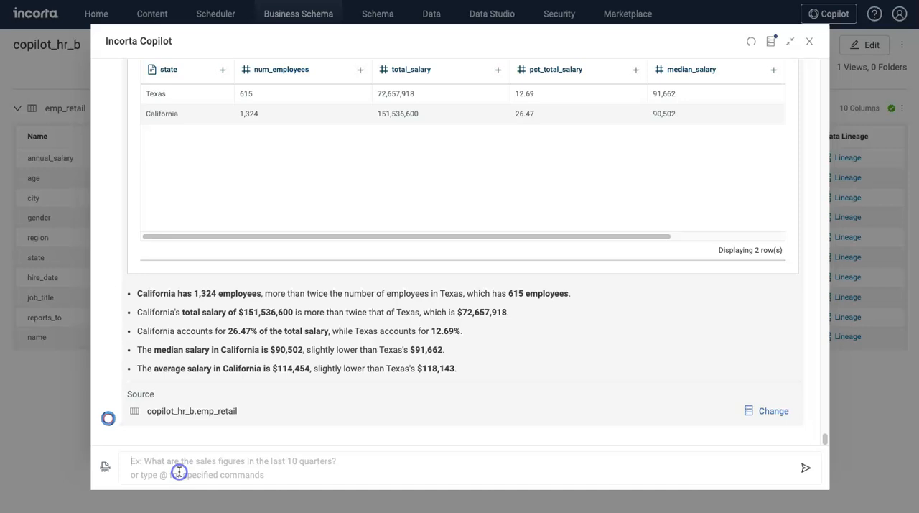
{"action": "type", "text": "how does California compare with Texas in terms of number of employees, total salary, % of total salary, median salary and average salary? show this only for Female"}
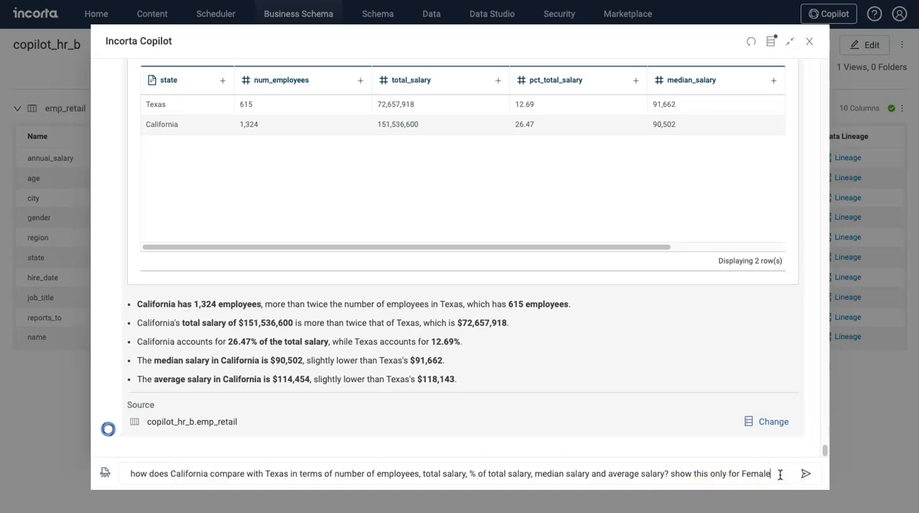
{"action": "left_click", "coordinate": [805, 474]}
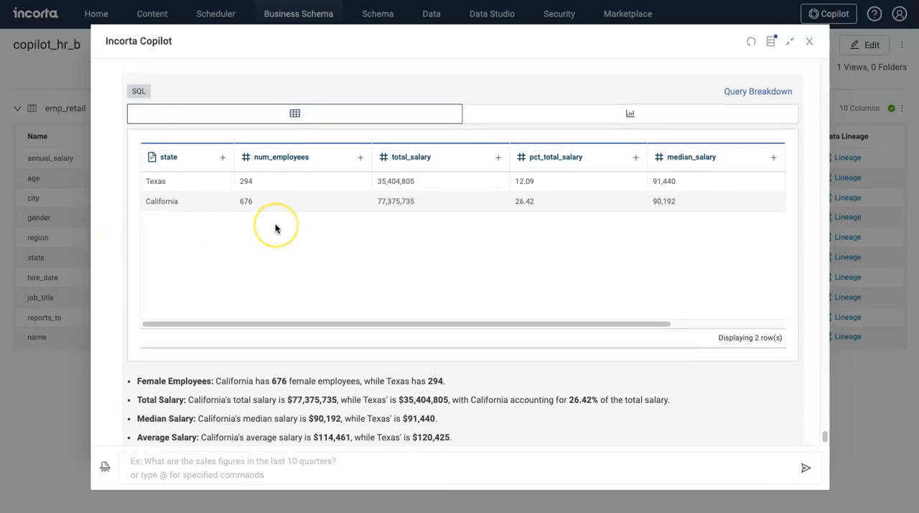
{"action": "mouse_move", "coordinate": [292, 184]}
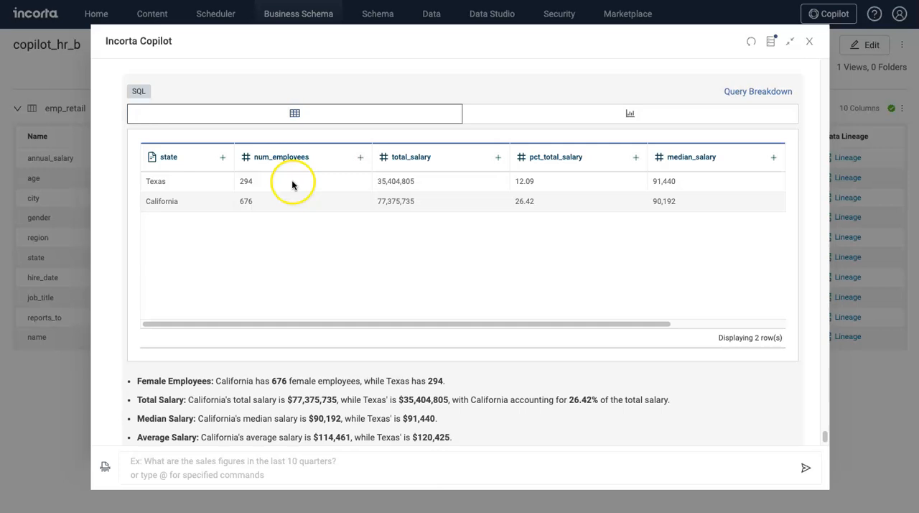
{"action": "mouse_move", "coordinate": [112, 239]}
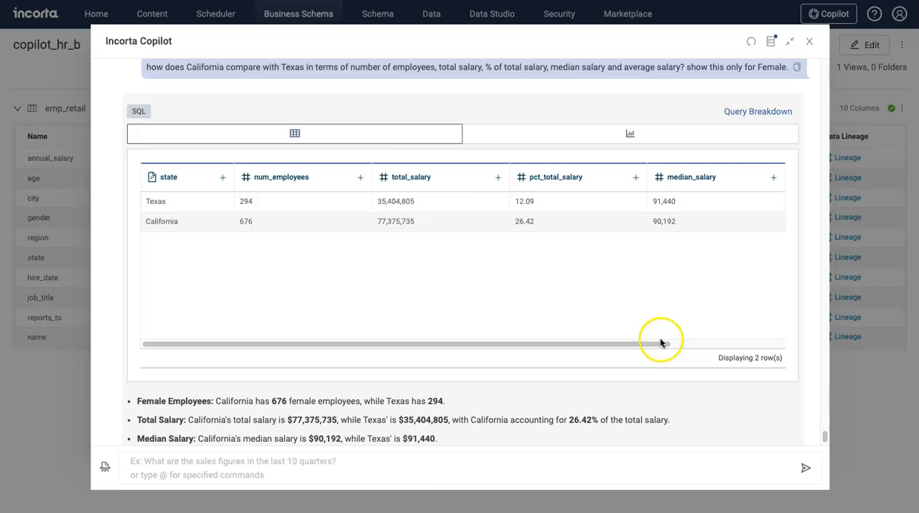
{"action": "mouse_move", "coordinate": [372, 344]}
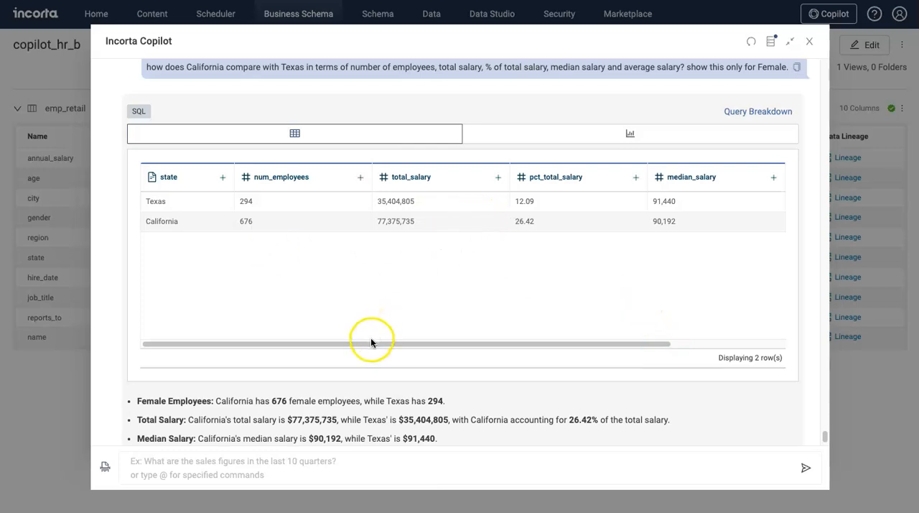